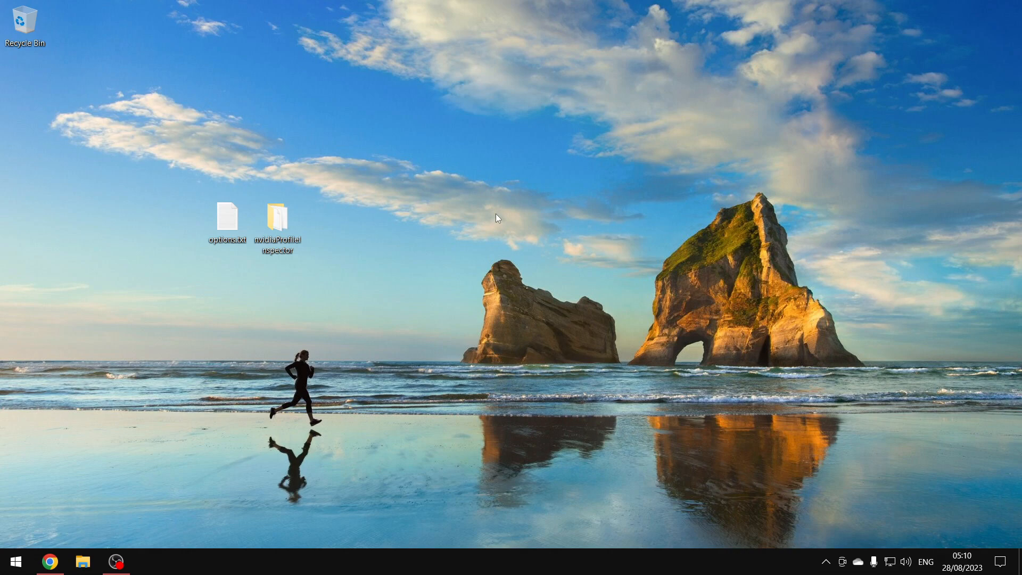
{"action": "mouse_move", "coordinate": [376, 221]}
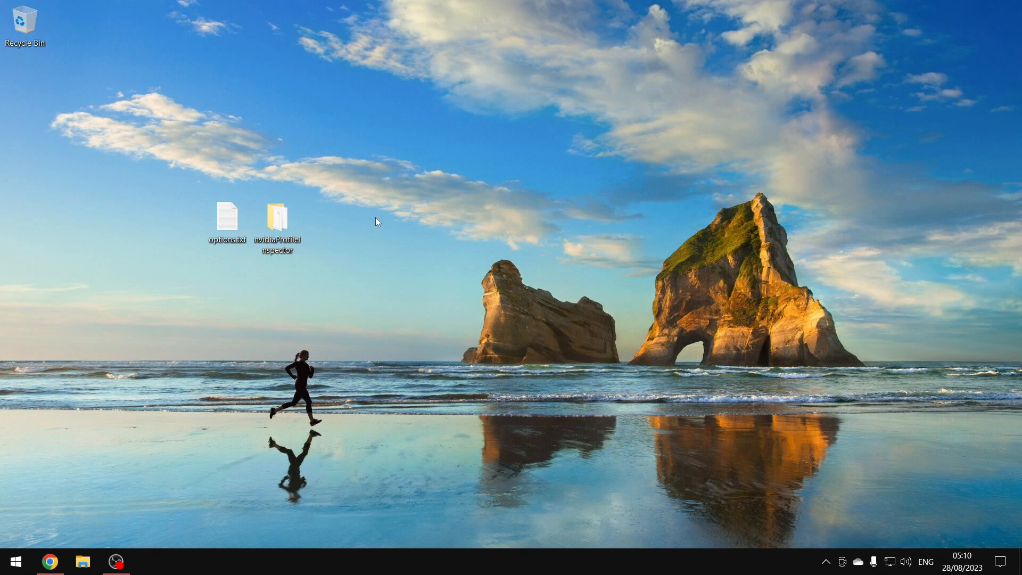
{"action": "mouse_move", "coordinate": [255, 261]}
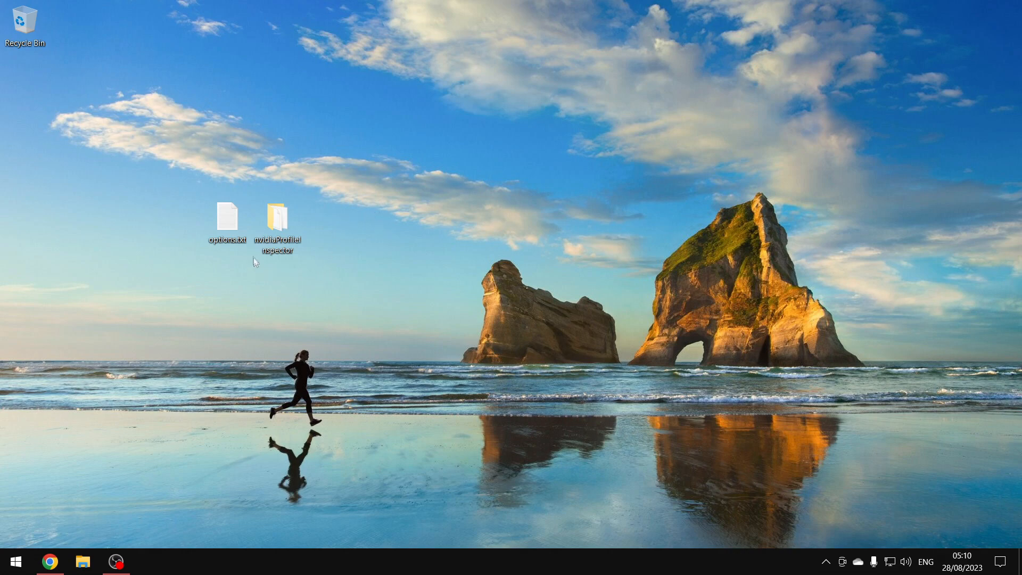
{"action": "mouse_move", "coordinate": [227, 218]}
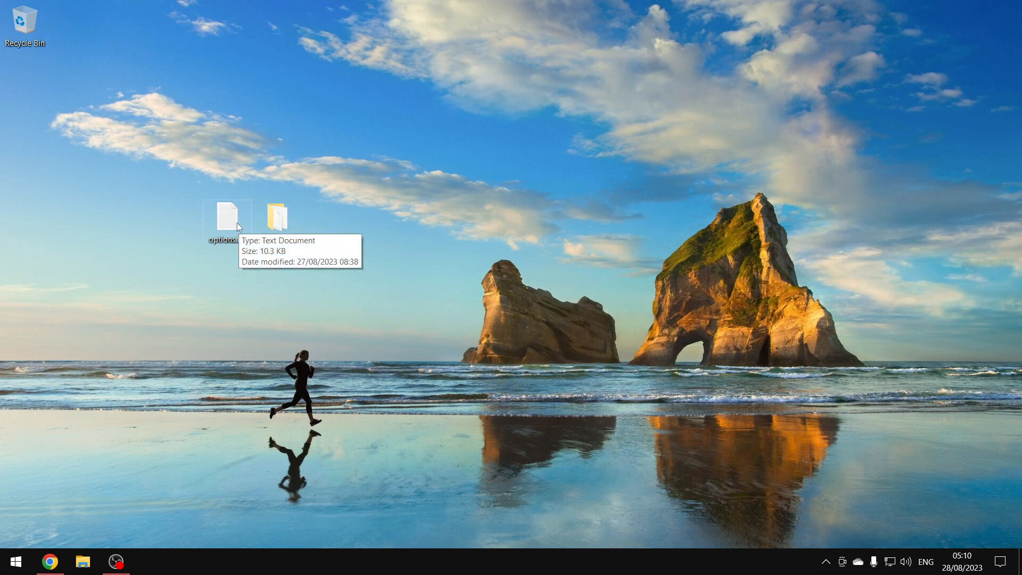
View the downloaded options.txt, then bring up the Start button's quick link menu
{"action": "double_click", "coordinate": [228, 215]}
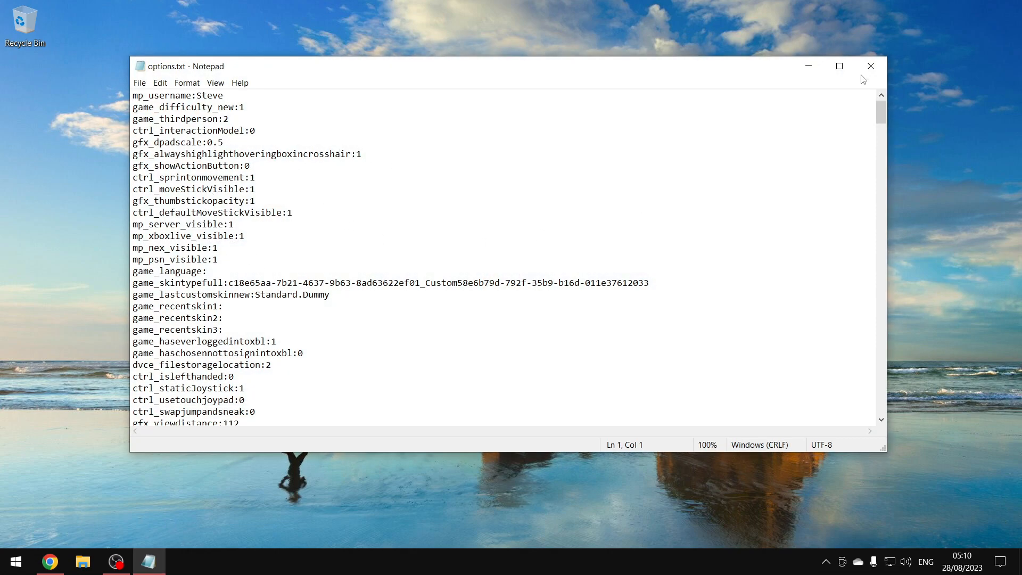
{"action": "right_click", "coordinate": [15, 561]}
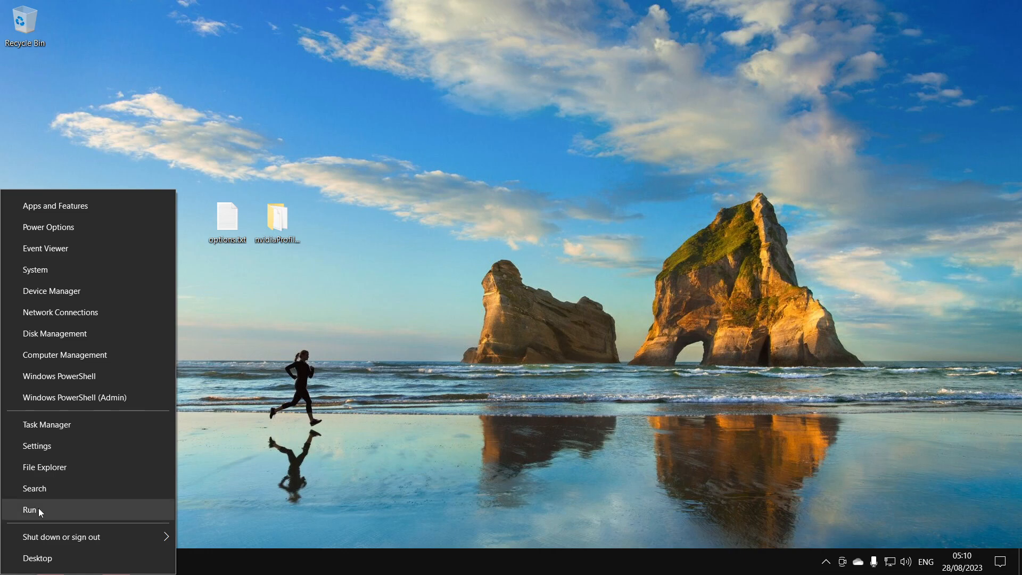
Browse from %localappdata% through Packages, Microsoft.MinecraftUWP and com.mojang to the existing options.txt
{"action": "left_click", "coordinate": [44, 467]}
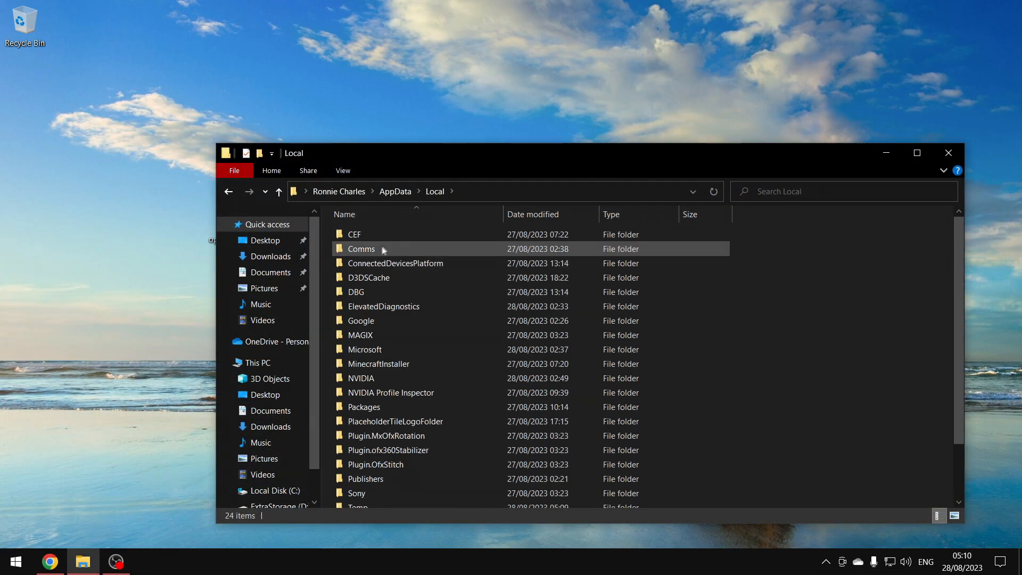
{"action": "double_click", "coordinate": [365, 406]}
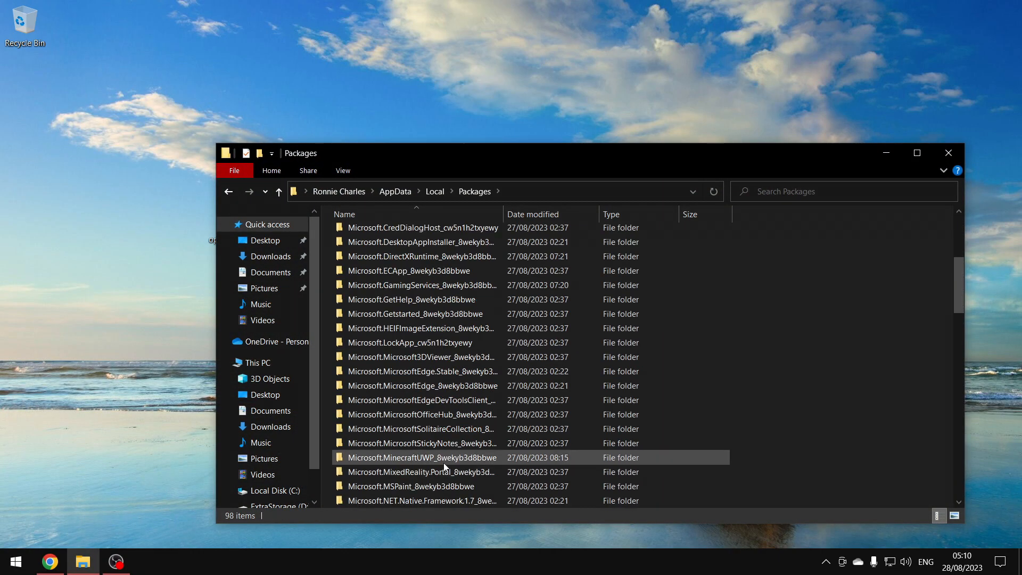
{"action": "double_click", "coordinate": [420, 457]}
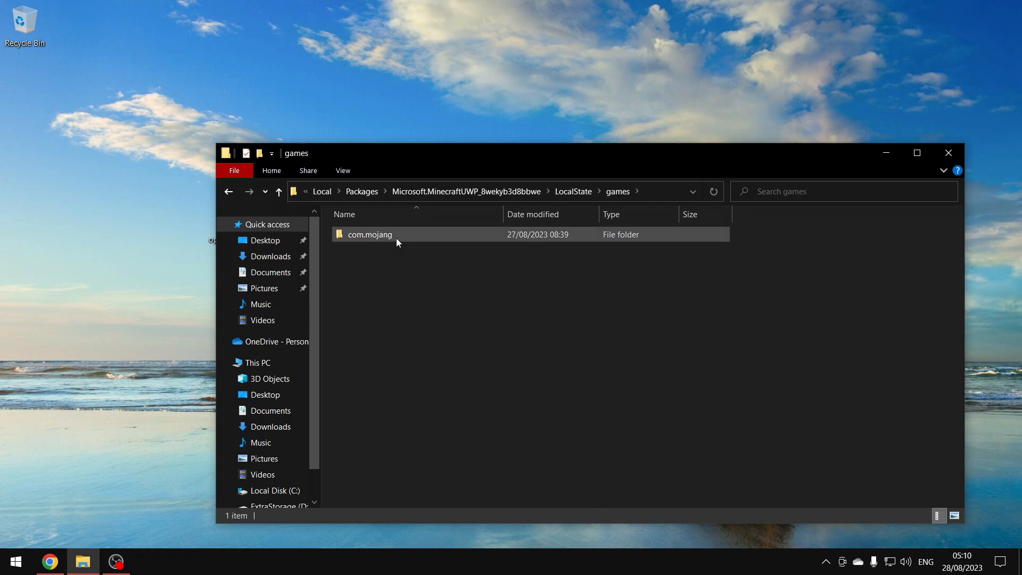
{"action": "double_click", "coordinate": [368, 234]}
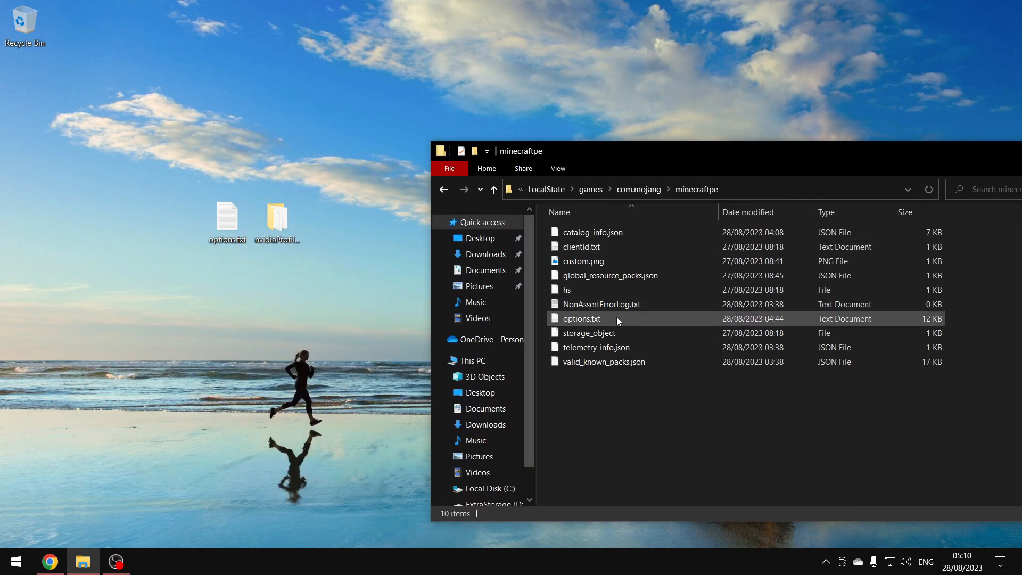
{"action": "double_click", "coordinate": [581, 318]}
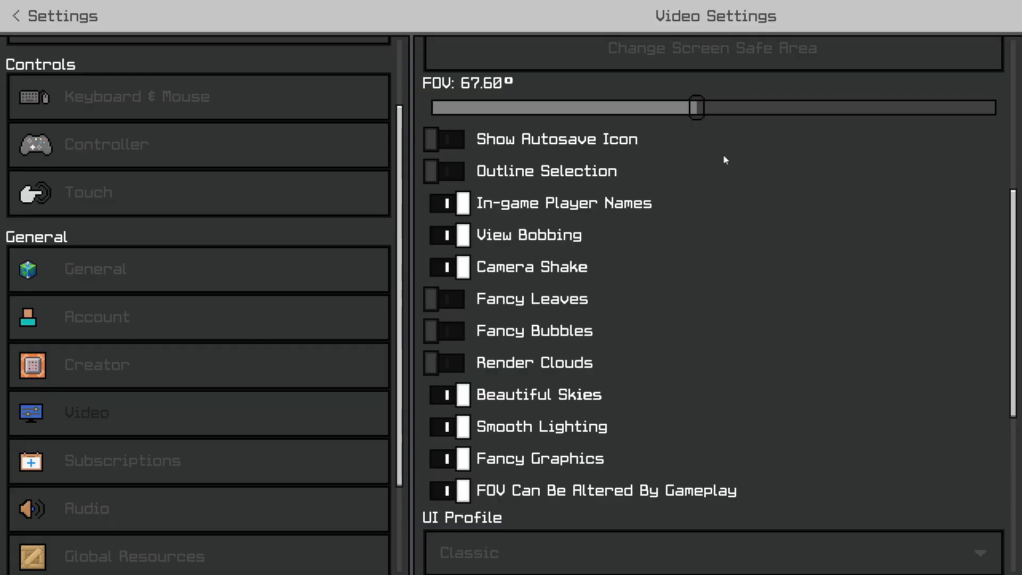
{"action": "scroll", "scroll_direction": "down", "scroll_amount": 3}
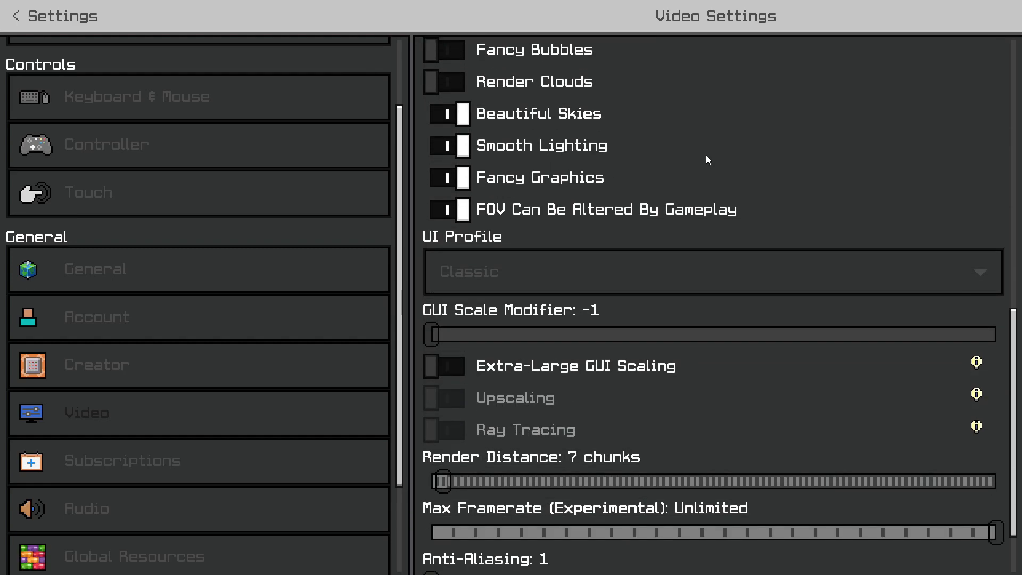
{"action": "scroll", "scroll_direction": "up", "scroll_amount": 3}
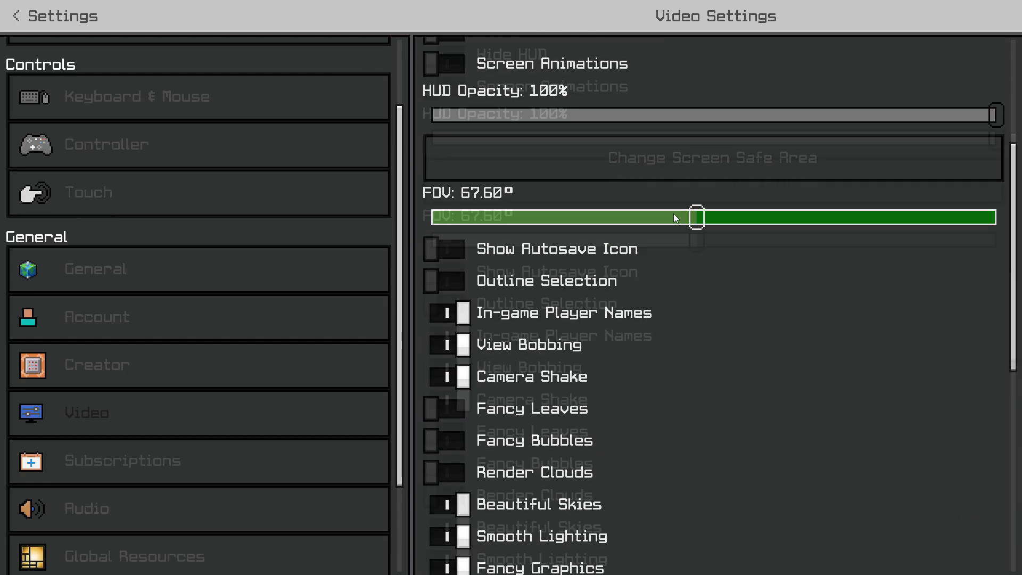
{"action": "scroll", "scroll_direction": "up", "scroll_amount": 3}
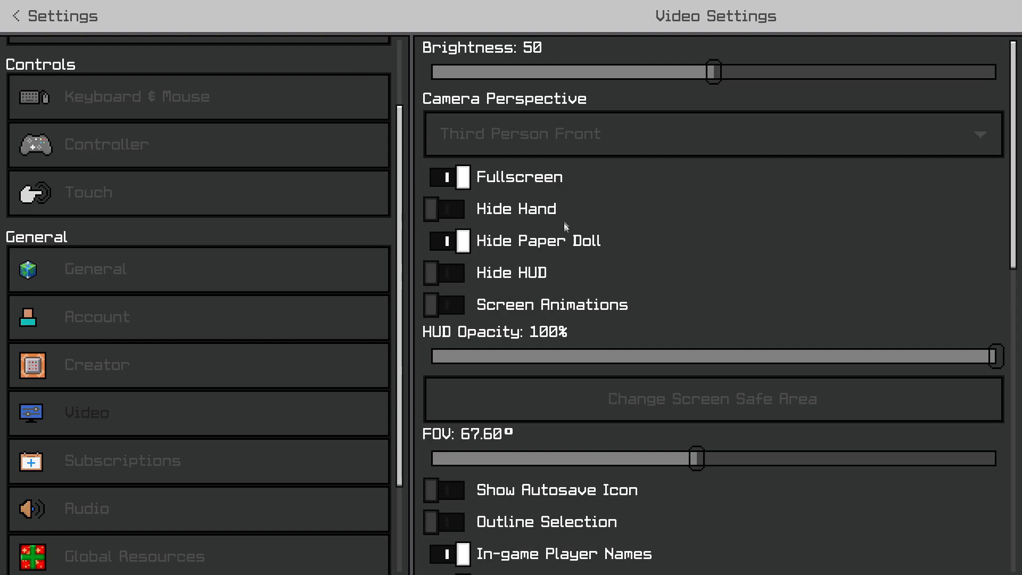
{"action": "scroll", "scroll_direction": "down", "scroll_amount": 3}
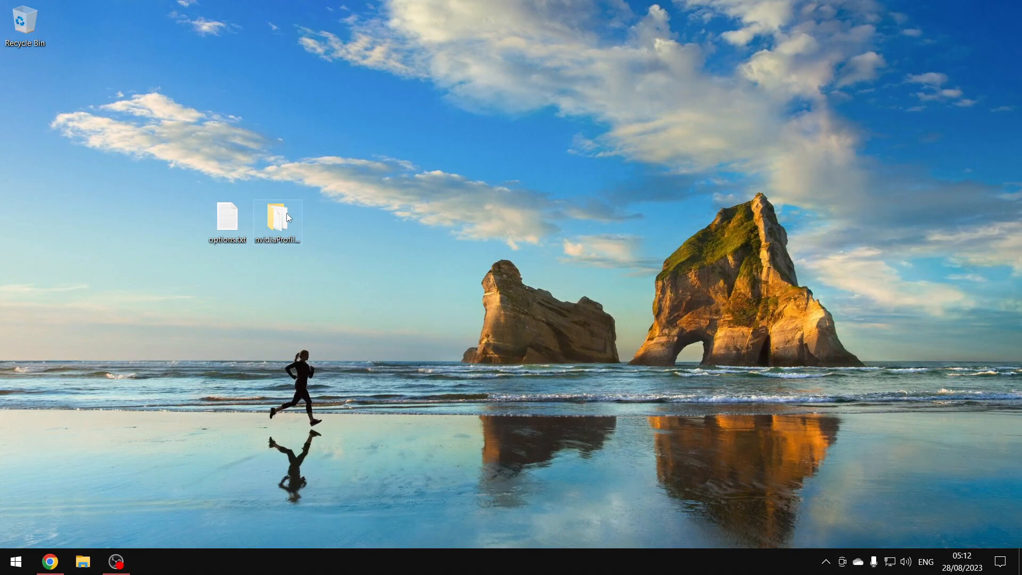
Launch nvidiaProfileInspector.exe from the desktop nvidiaProfileInspector folder
{"action": "double_click", "coordinate": [277, 218]}
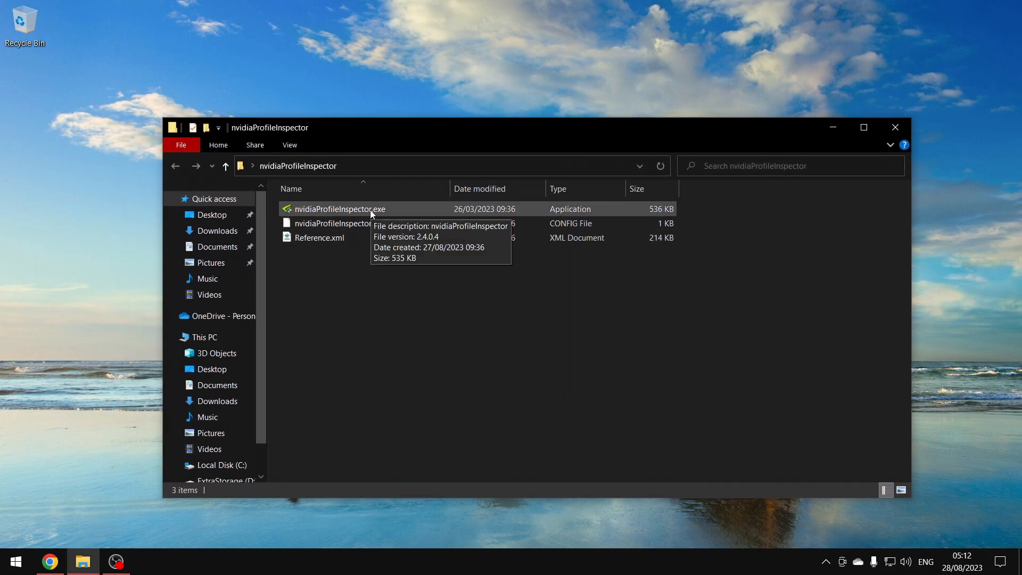
{"action": "double_click", "coordinate": [339, 209]}
{"action": "type", "text": "minecra"}
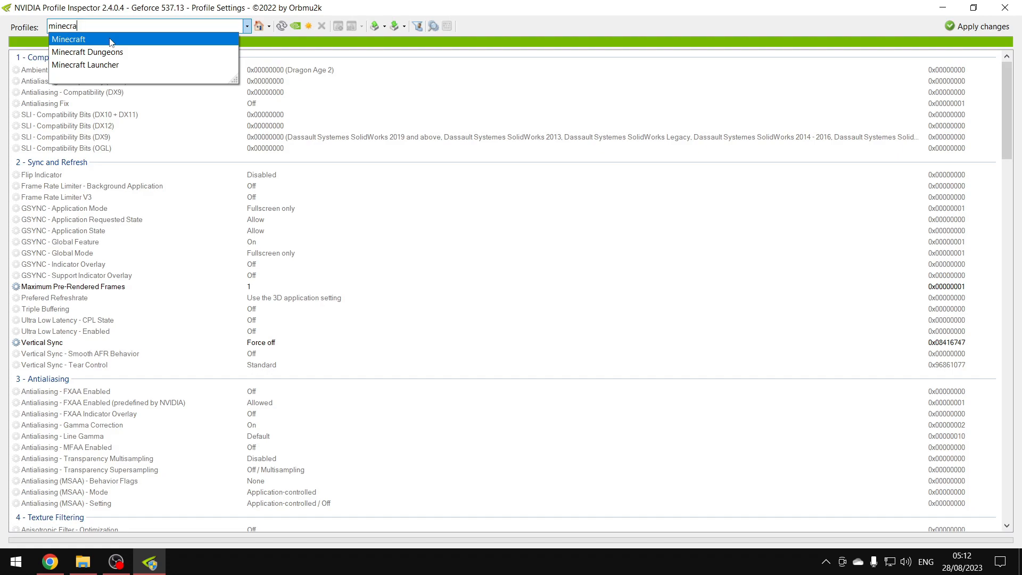
Load the Minecraft profile from the Profiles dropdown
{"action": "left_click", "coordinate": [77, 39]}
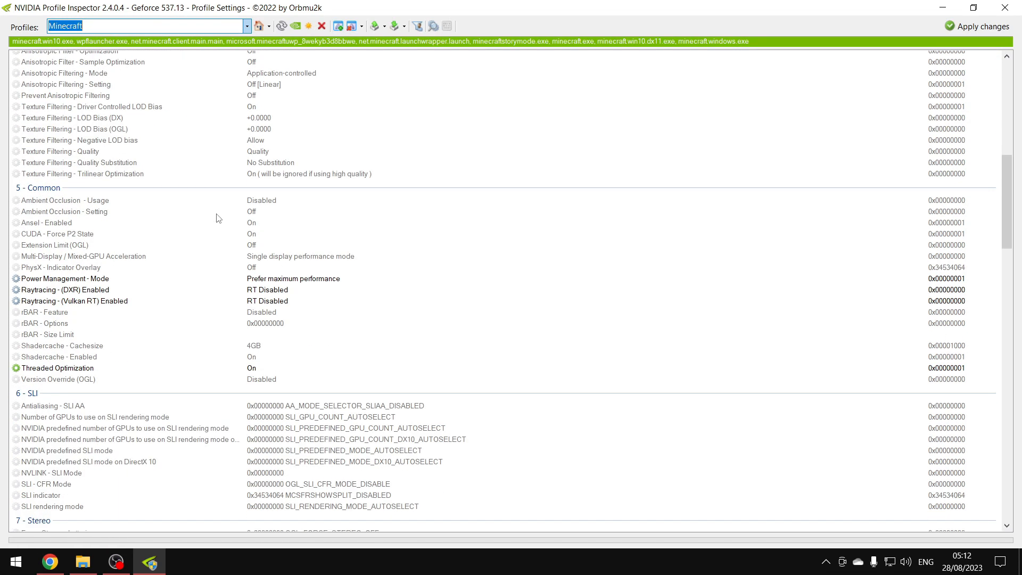
{"action": "mouse_move", "coordinate": [202, 311]}
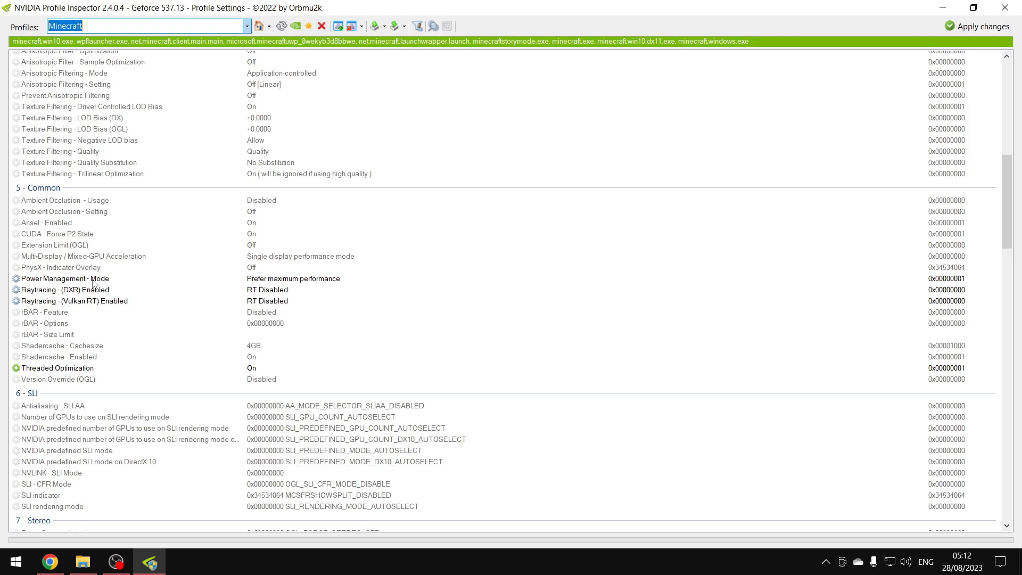
{"action": "mouse_move", "coordinate": [235, 314]}
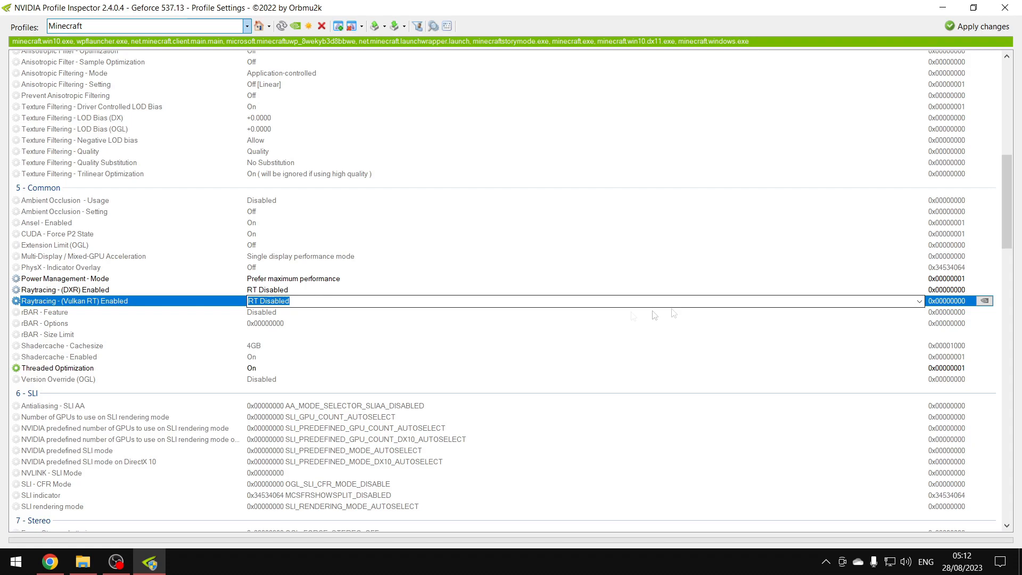
Review the Raytracing (DXR) options and set Power Management Mode to Prefer maximum performance
{"action": "left_click", "coordinate": [920, 290]}
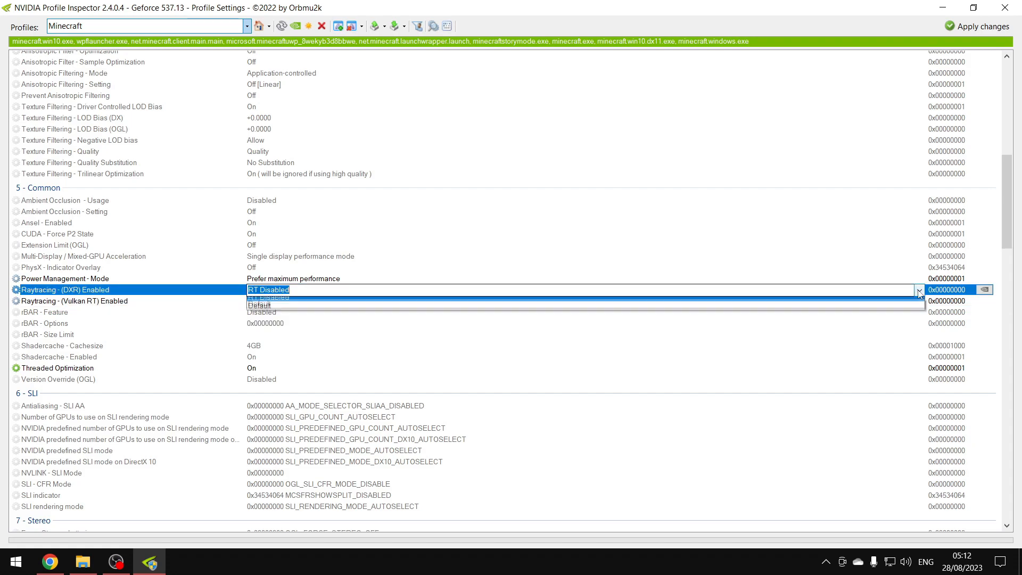
{"action": "left_click", "coordinate": [919, 278]}
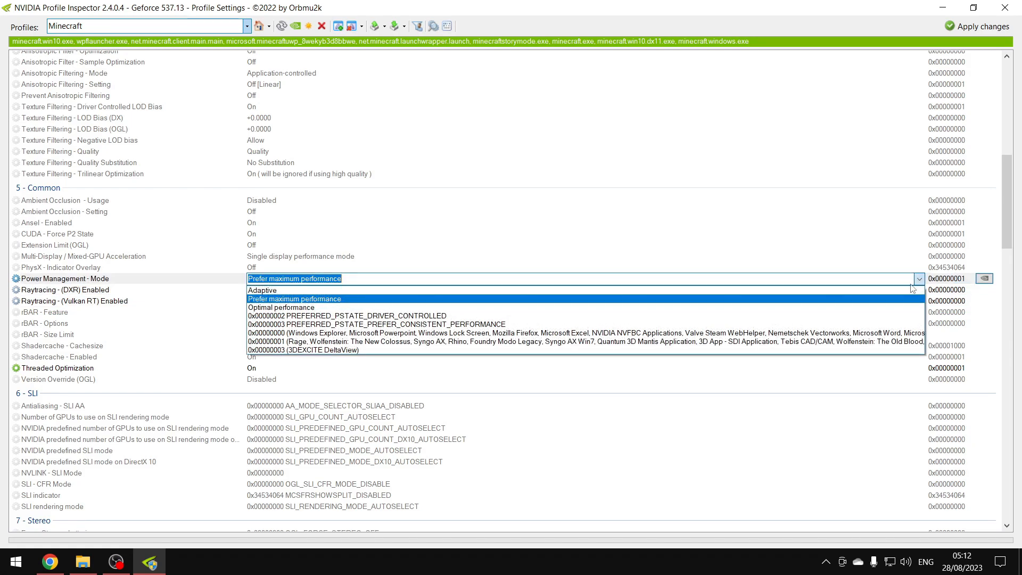
{"action": "left_click", "coordinate": [294, 299]}
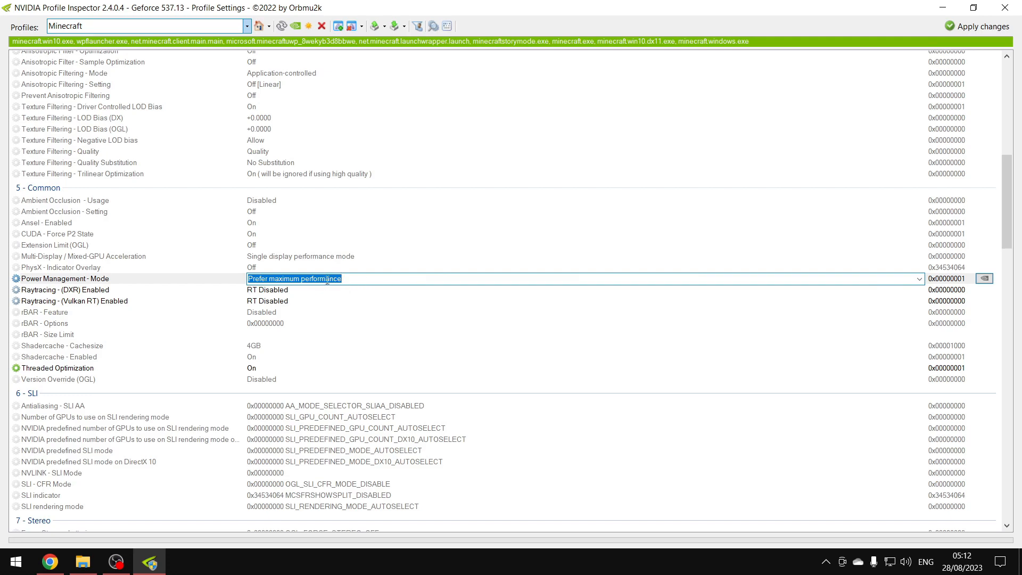
{"action": "mouse_move", "coordinate": [768, 202]}
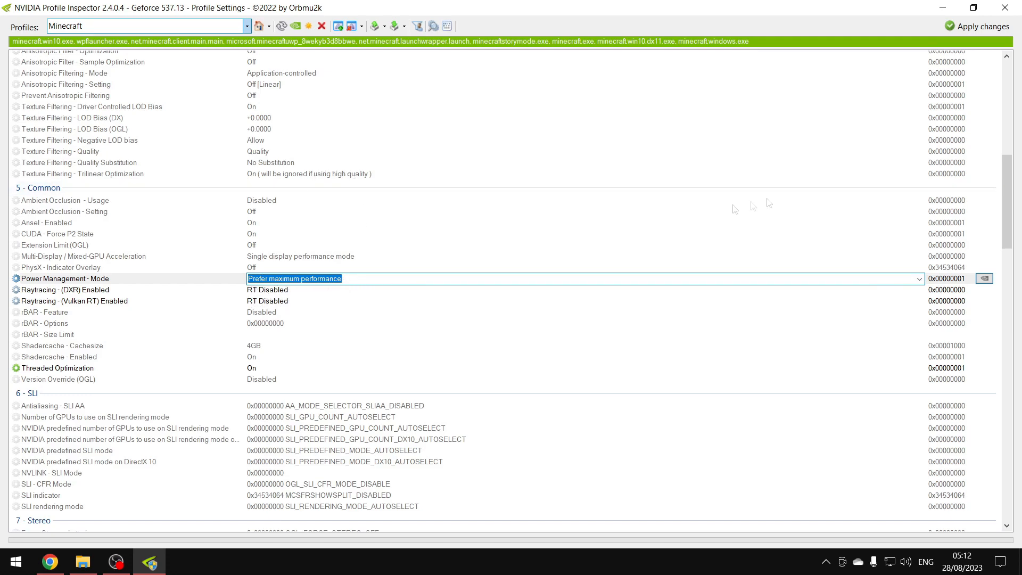